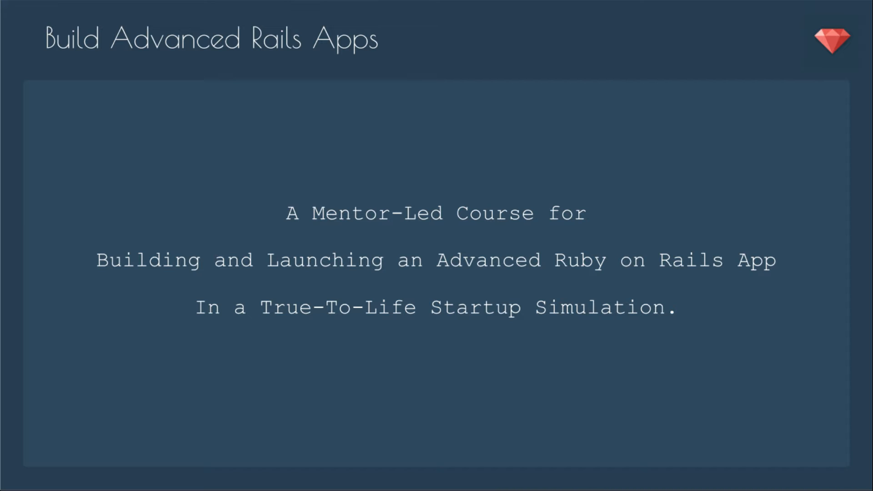
- Advance from the course title slide to the 'Choose Your Own Adventure!' slide
key("Right")
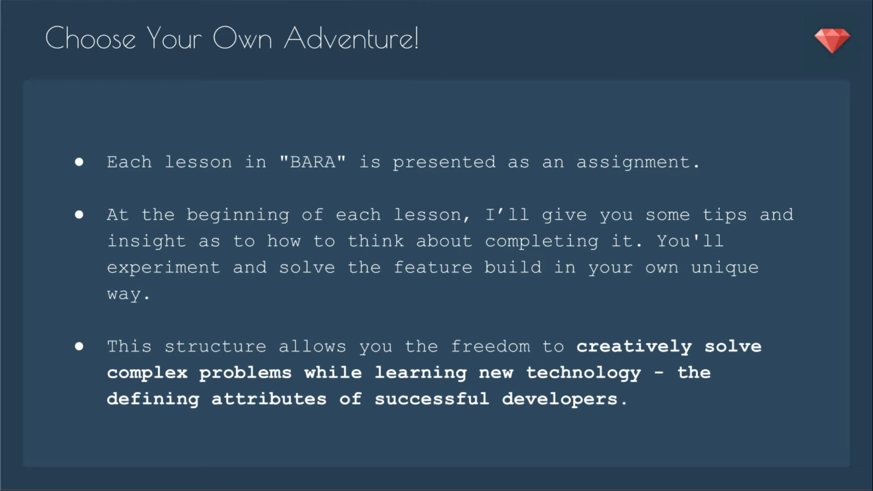